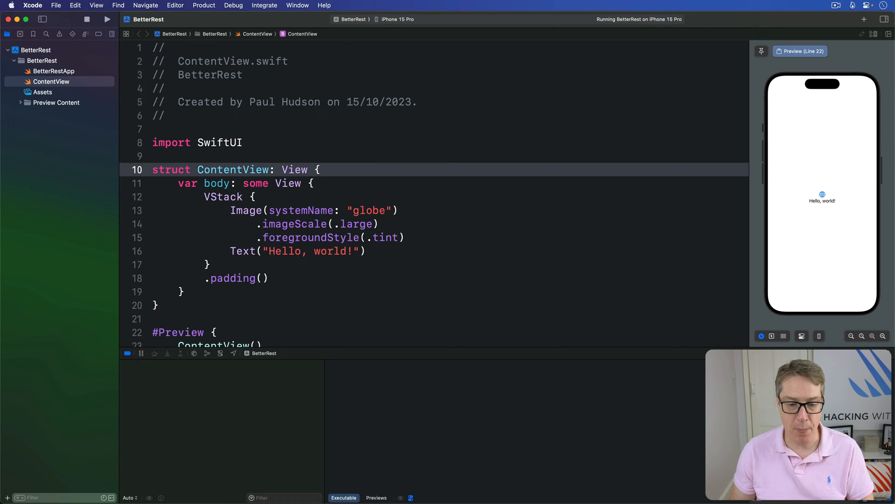
{"action": "key", "text": "return"}
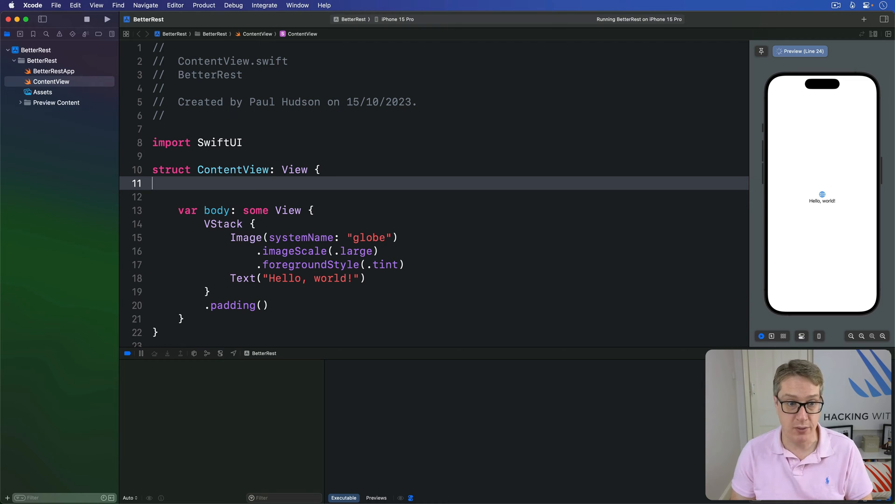
{"action": "type", "text": "@State private var"}
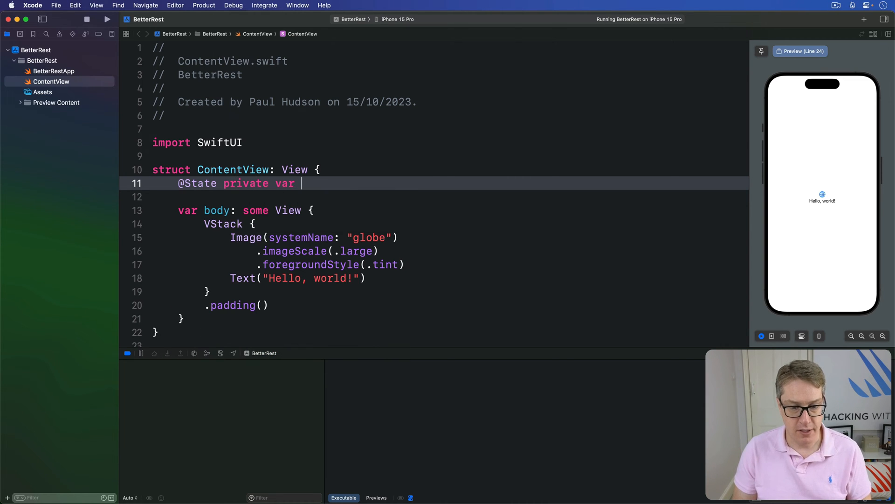
{"action": "type", "text": "wakeUp ="}
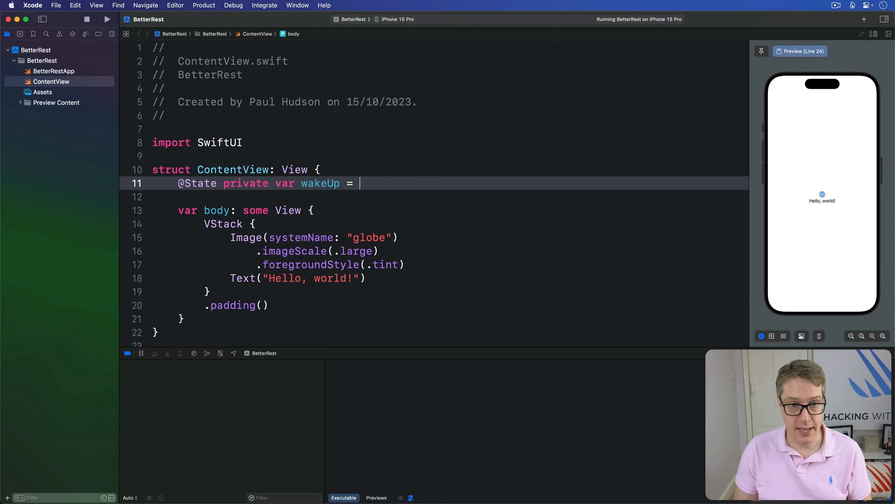
{"action": "type", "text": "Date.m"}
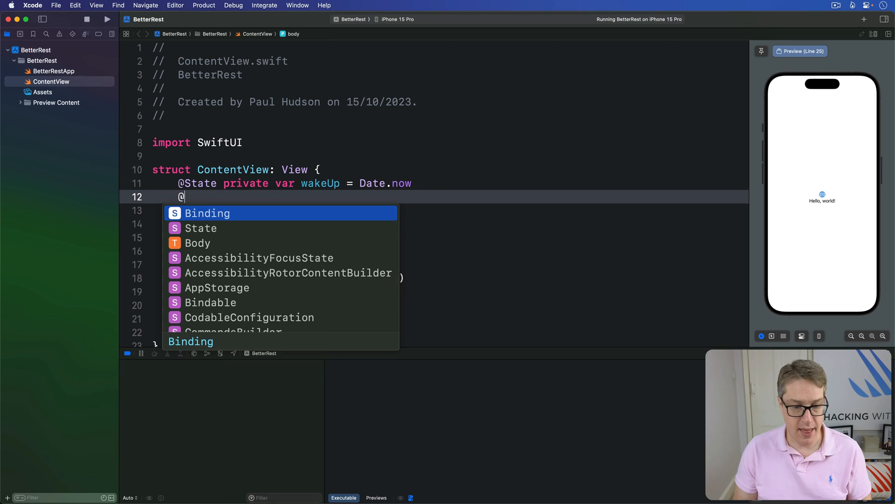
{"action": "type", "text": "State private var slee"}
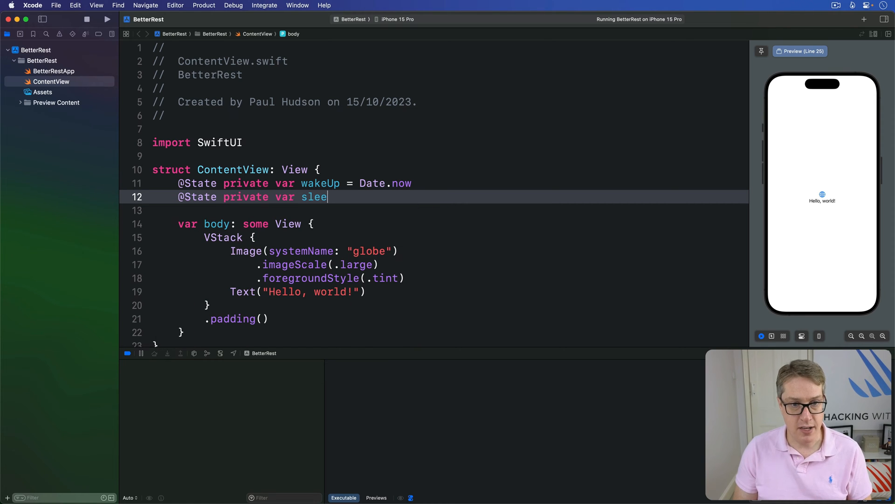
{"action": "type", "text": "pAmount"}
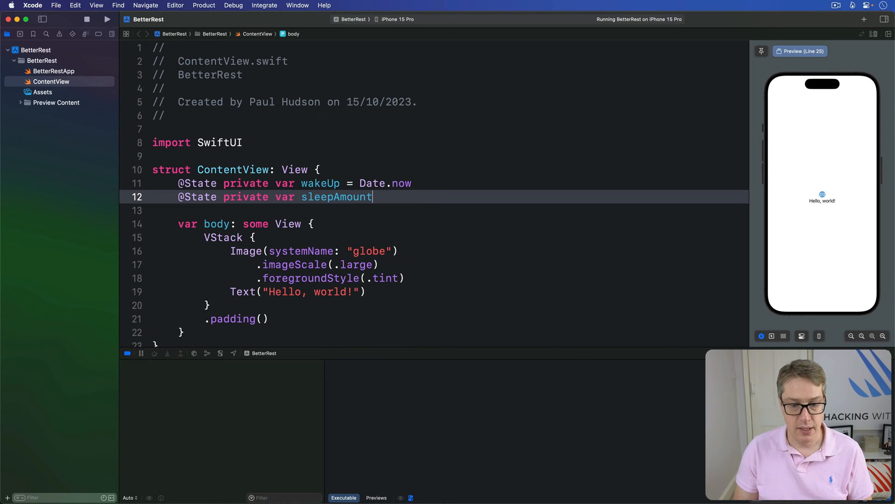
{"action": "type", "text": "= 8.0"}
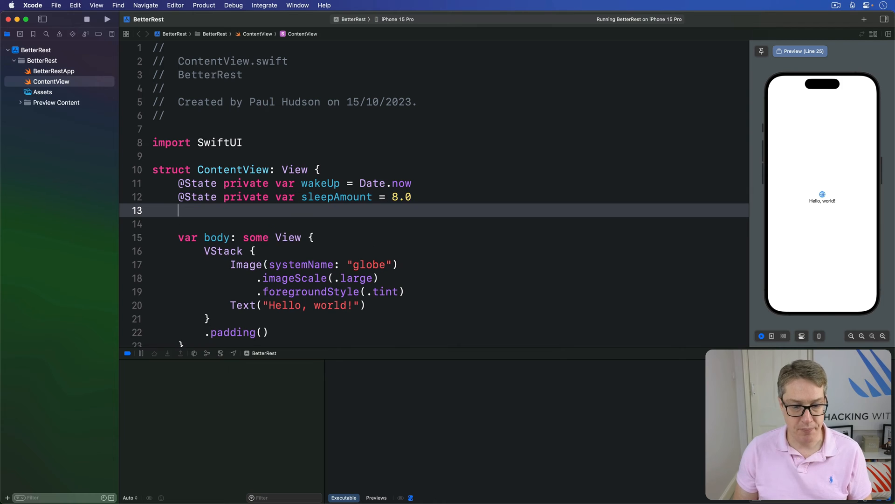
{"action": "type", "text": "@State priva"}
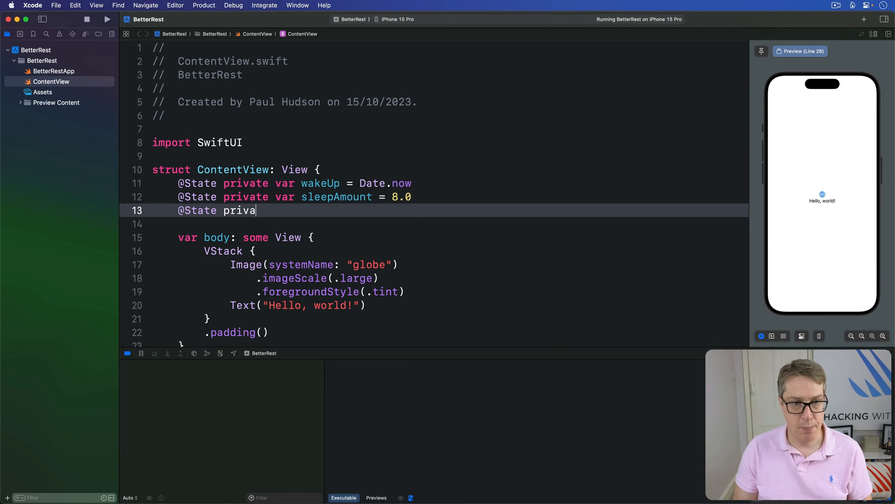
{"action": "type", "text": "te var coffeeAmount = 1"}
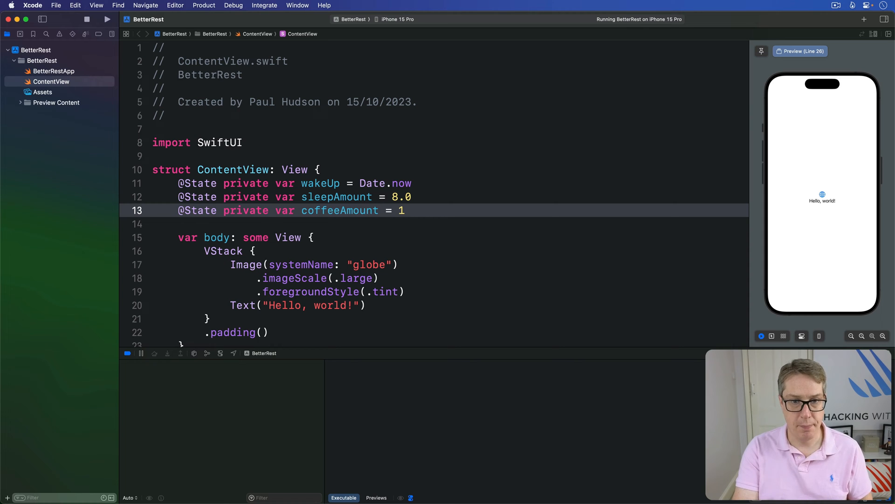
{"action": "scroll", "scroll_direction": "down", "scroll_amount": 3}
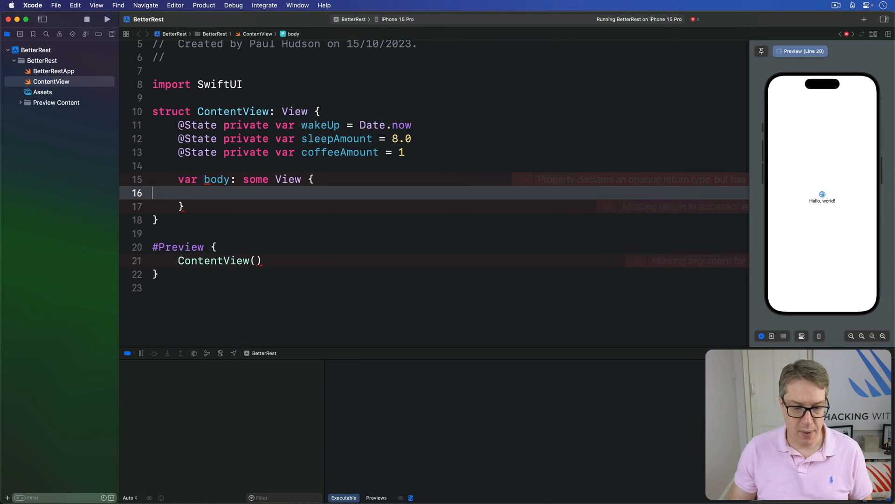
Wrap the body in NavigationStack and VStack with a 'When do you want to wake up?' headline
{"action": "type", "text": "NavigationStack {"}
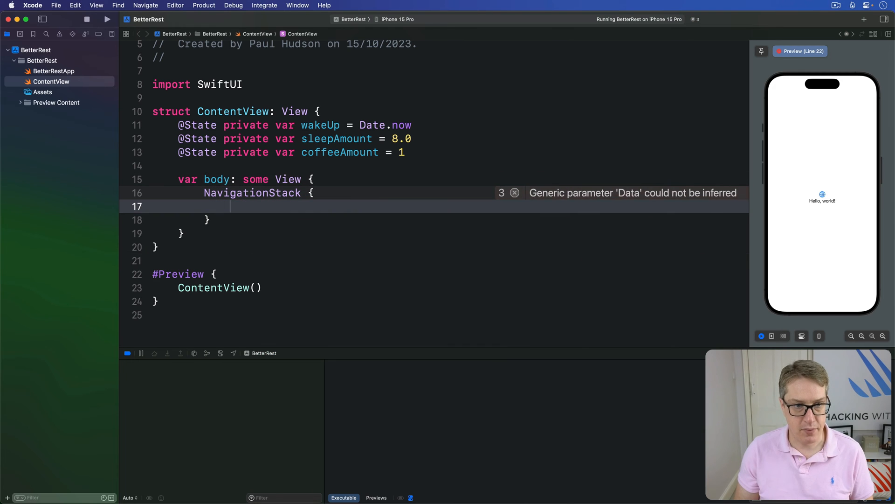
{"action": "type", "text": "VStack"}
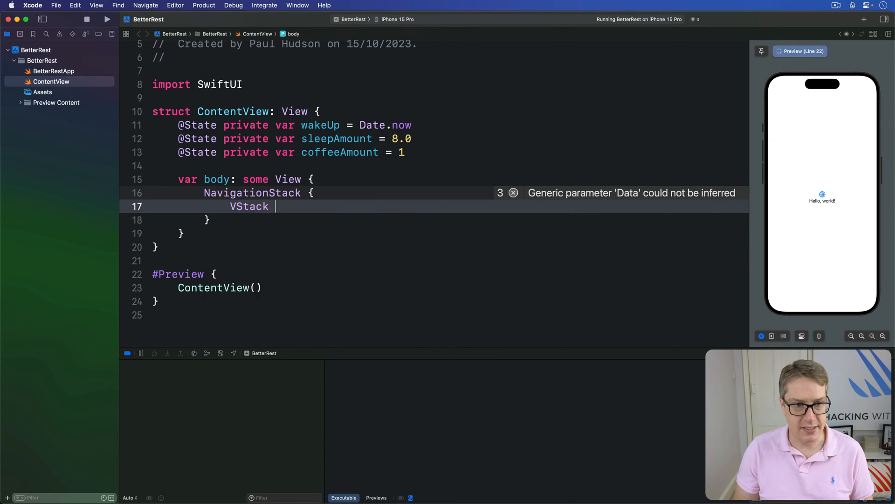
{"action": "type", "text": "{"}
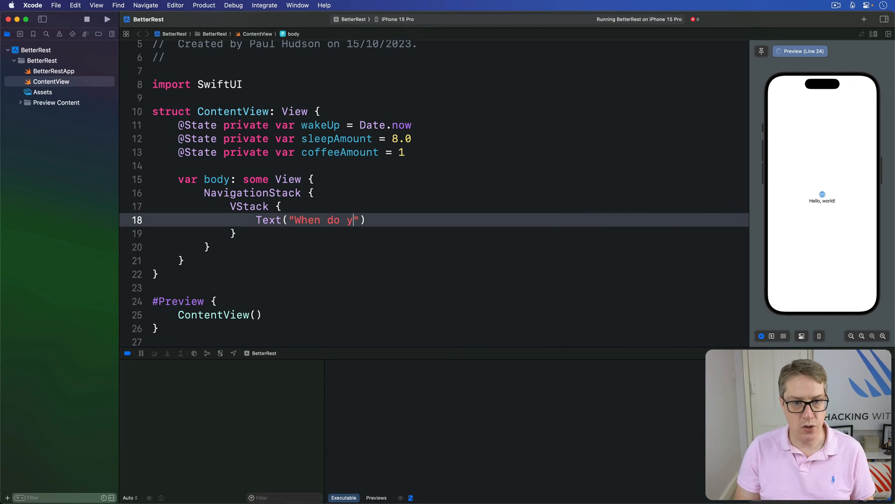
{"action": "type", "text": "ou want to wake up?"}
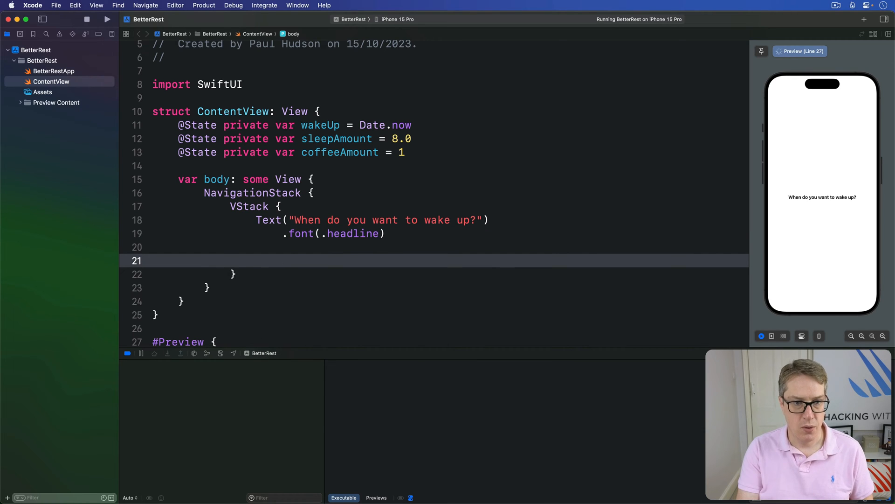
Add a labels-hidden 'Please enter a time' hourAndMinute DatePicker bound to $wakeUp, plus a '// more to come' comment
{"action": "type", "text": "DatePicker("}
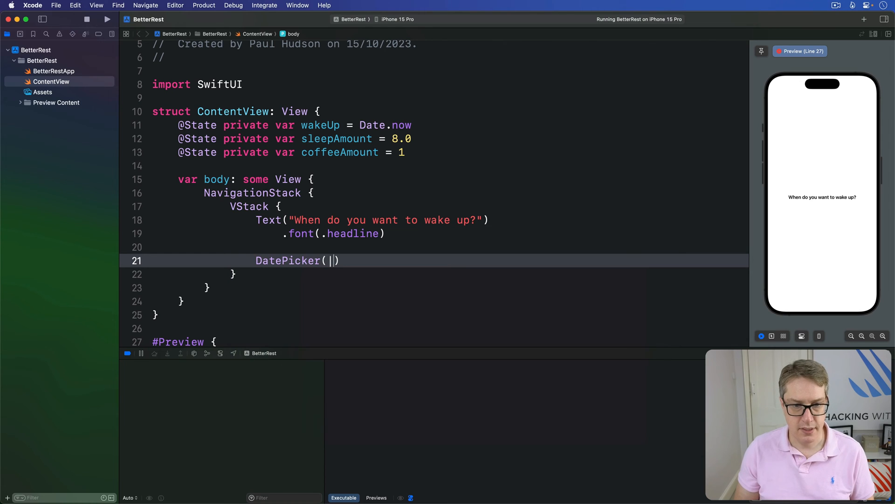
{"action": "type", "text": "\"Please e\""}
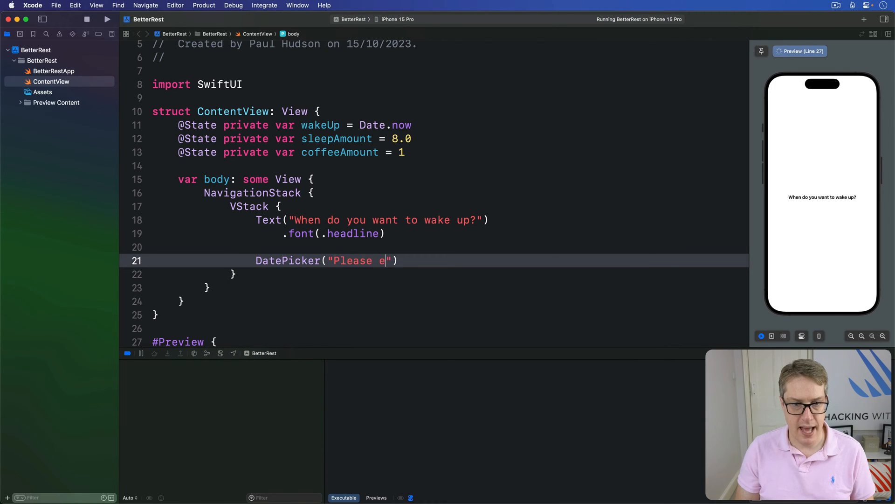
{"action": "type", "text": "nter a time\", selection: $wakeUp, displayedComponents: DatePickerComponents"}
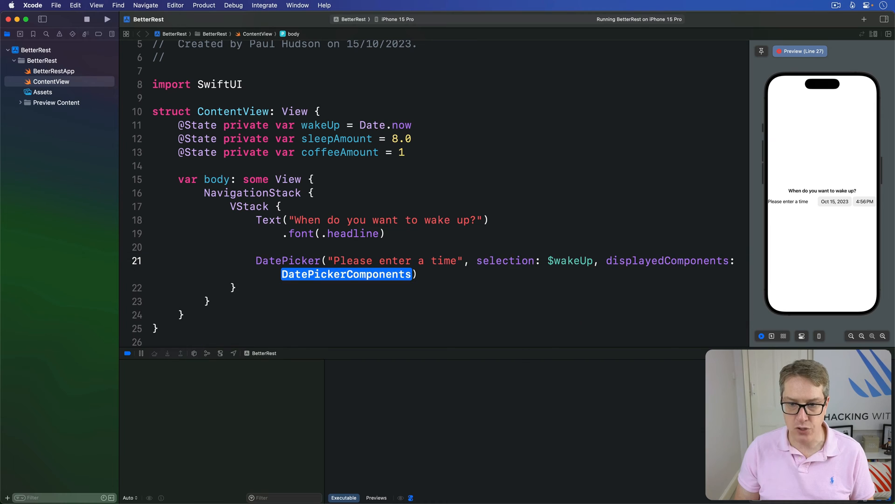
{"action": "type", "text": ".hourAndMinute"}
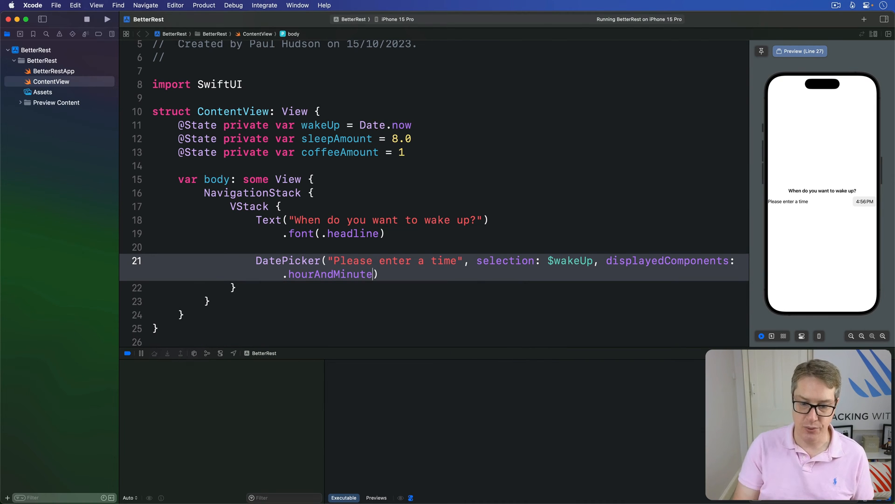
{"action": "key", "text": "Return"}
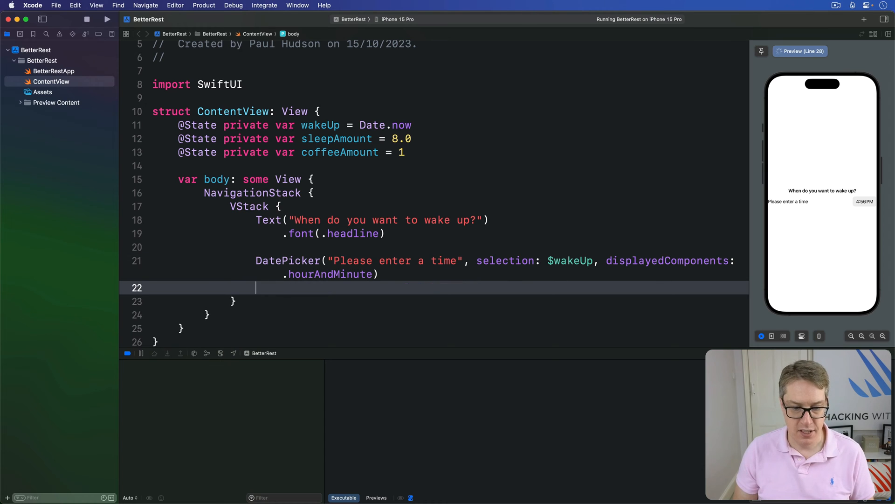
{"action": "type", "text": ".labelsHidden()"}
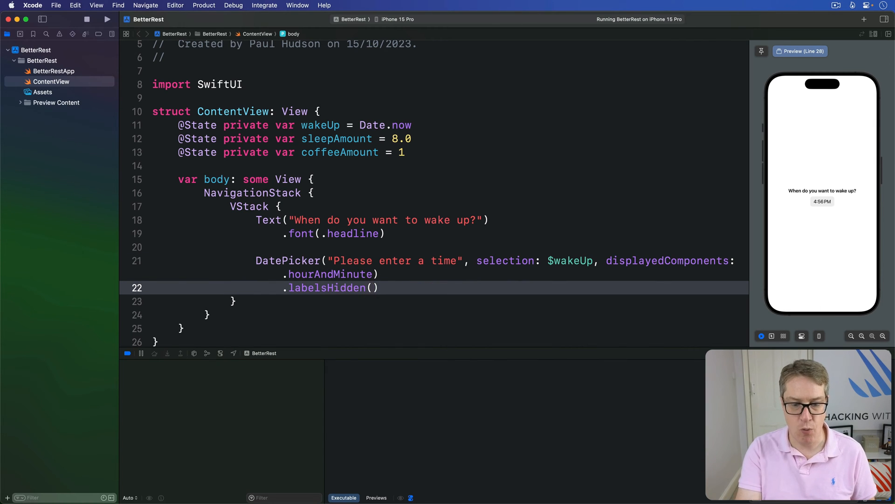
{"action": "type", "text": "// more to come"}
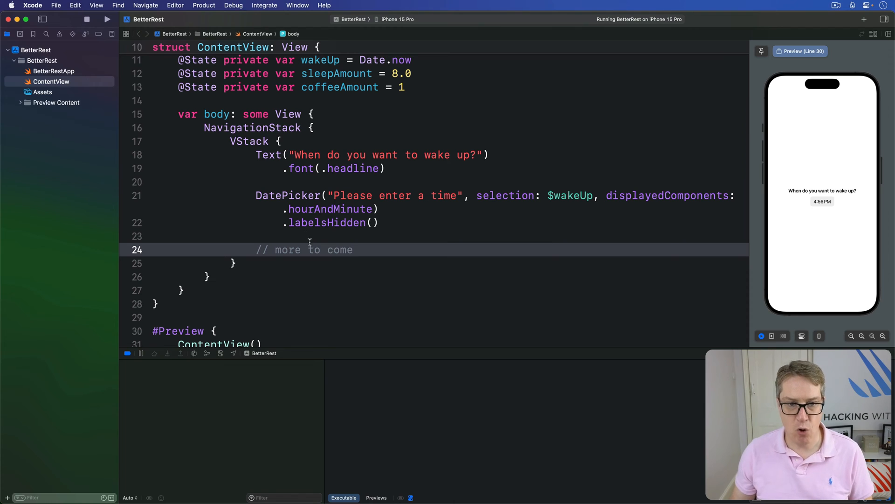
{"action": "double_click", "coordinate": [330, 208]}
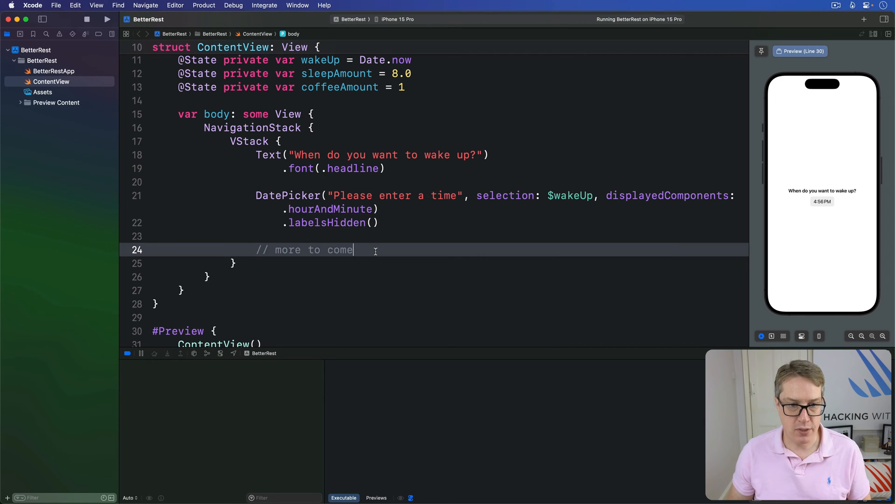
Swap the comment for Text("Desired amount of sleep") with .headline font
{"action": "type", "text": "Tex"}
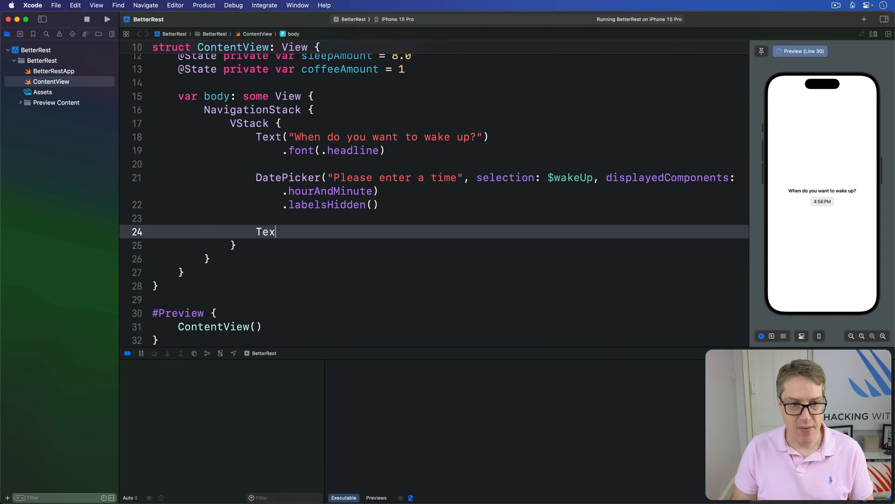
{"action": "type", "text": "(\"Desired\""}
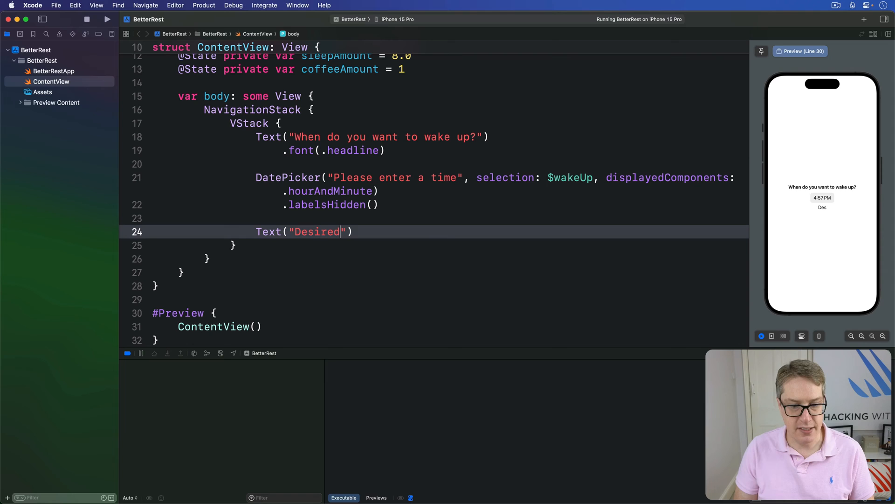
{"action": "type", "text": "amount of sleep"}
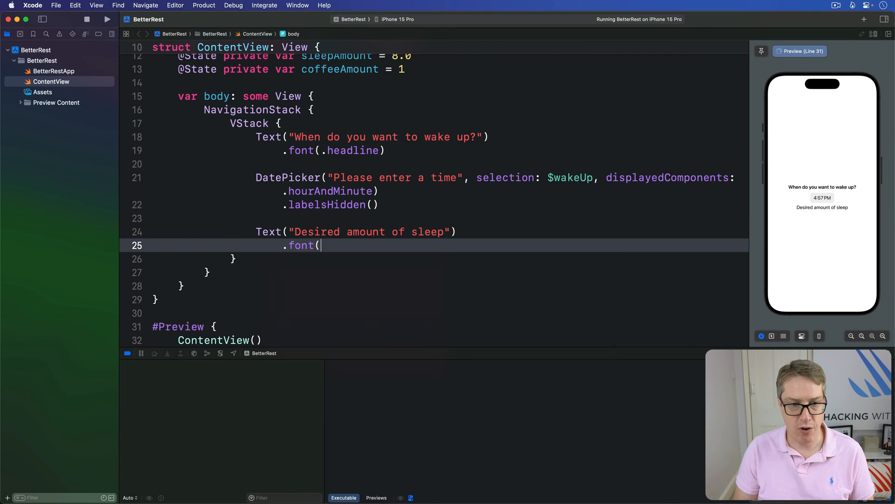
{"action": "type", "text": ".headline)"}
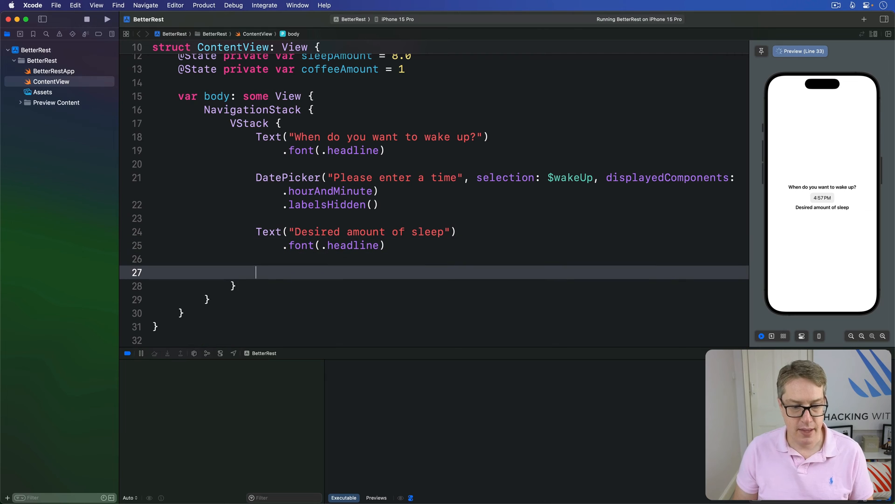
Add a formatted 'hours' Stepper on $sleepAmount, range 4...12, step 0.25
{"action": "type", "text": "Stepper(\"\")"}
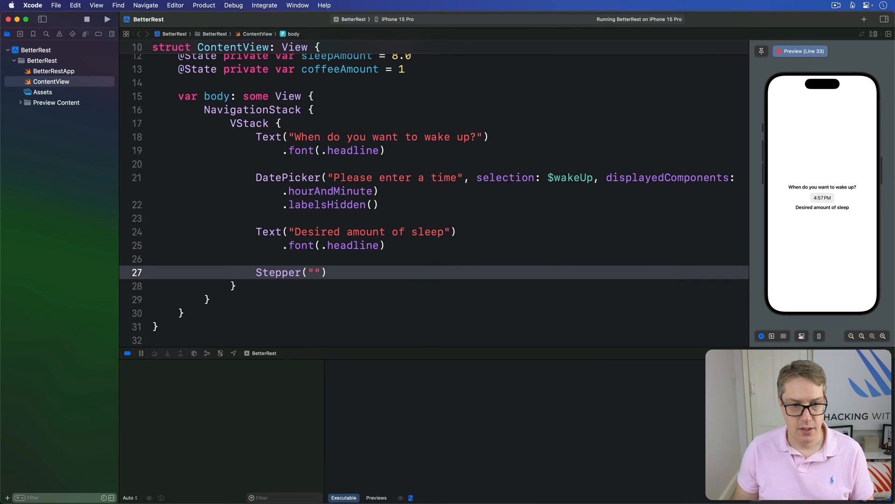
{"action": "type", "text": "\\(sleepAmount.form"}
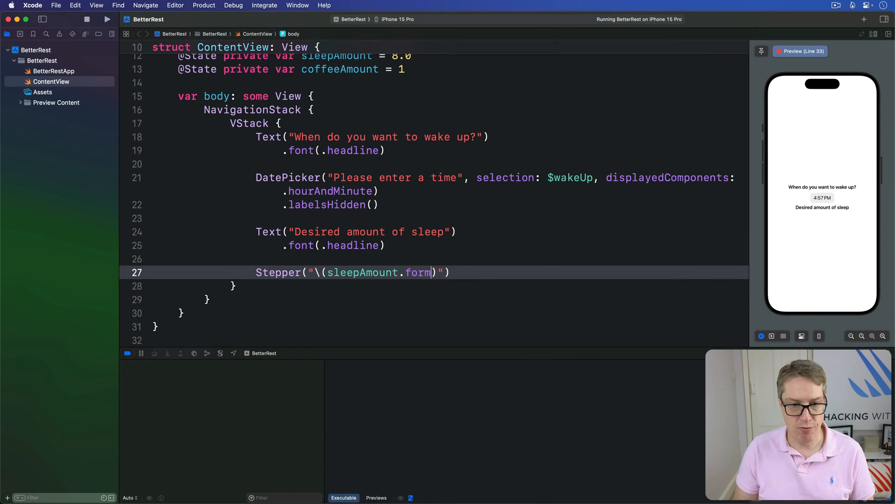
{"action": "type", "text": "atted("}
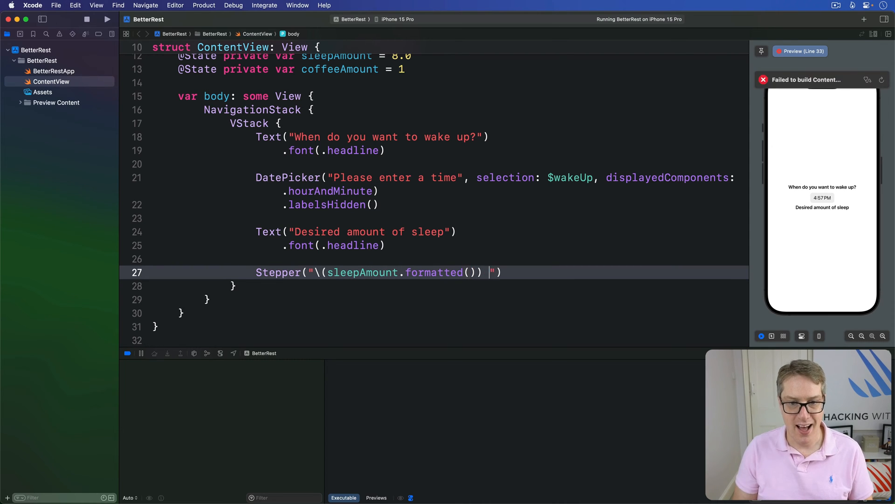
{"action": "type", "text": "hours\", va"}
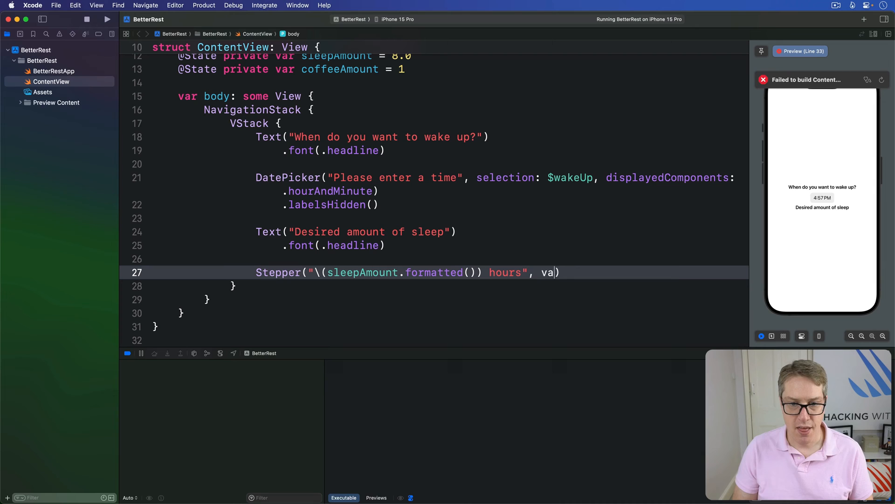
{"action": "type", "text": "lue: $sleepAmount"}
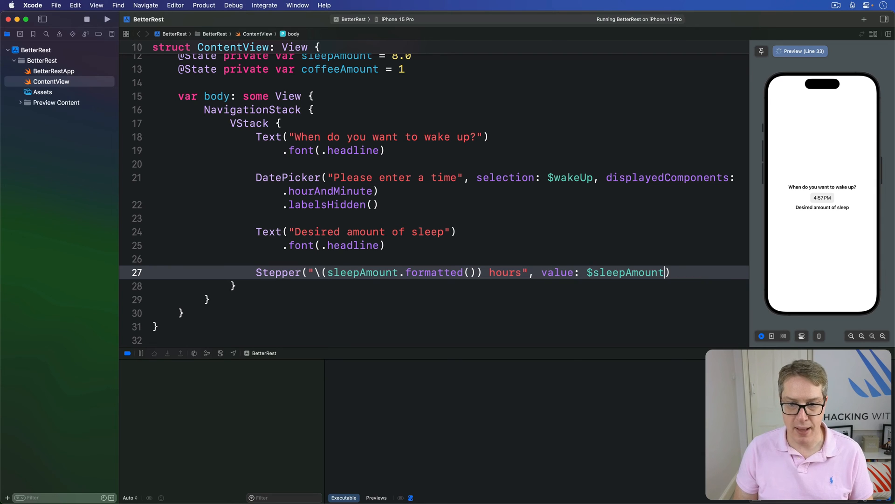
{"action": "type", "text": ", in: 4"}
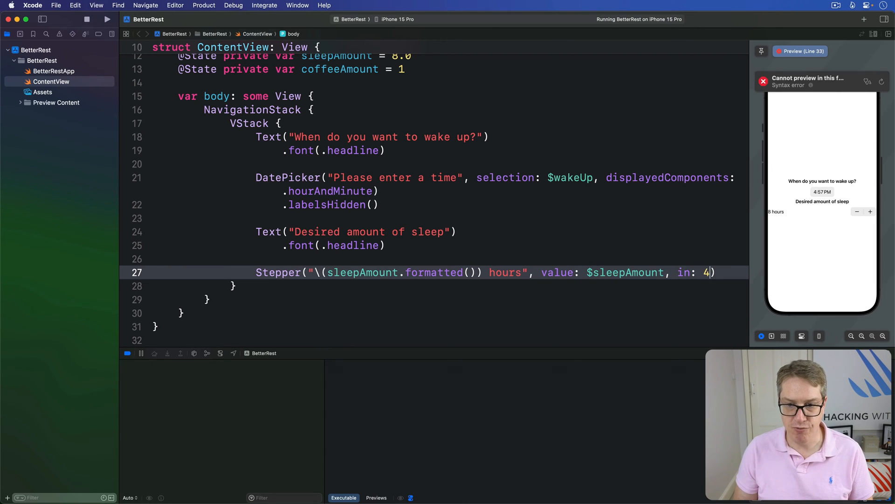
{"action": "type", "text": "...12"}
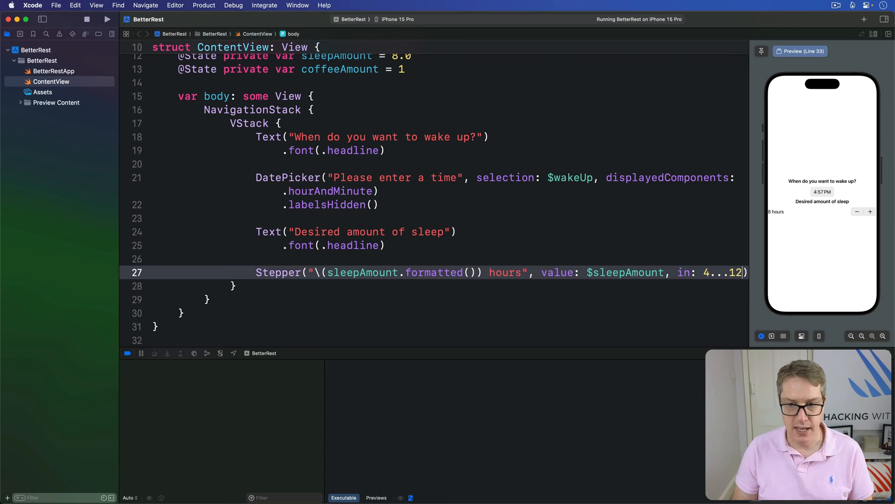
{"action": "type", "text": ", step: 0."}
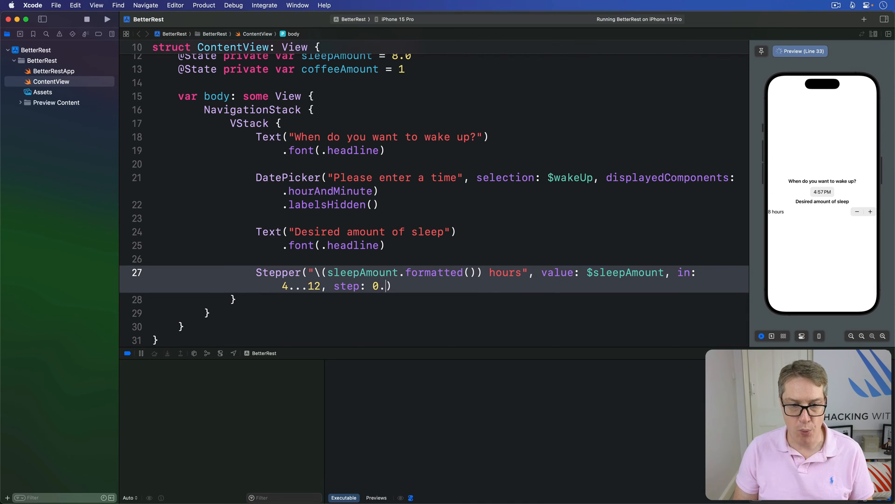
{"action": "type", "text": "25"}
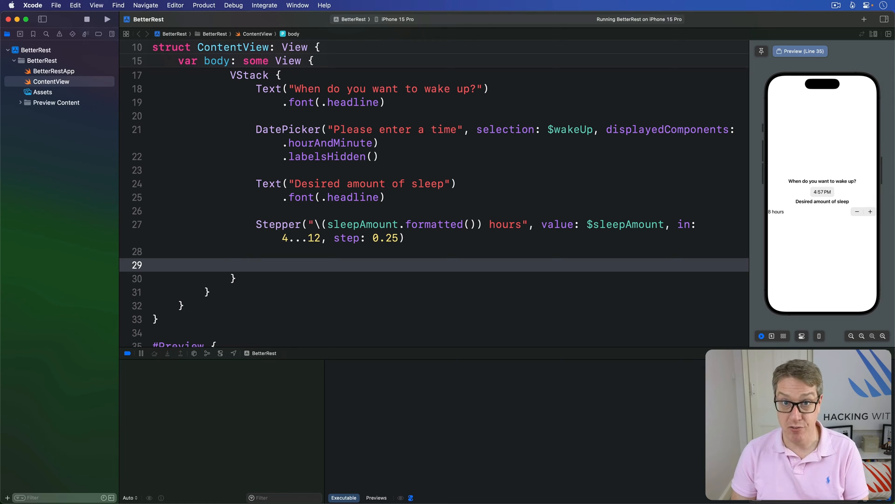
Add a 'Daily coffee intake' headline text below the sleep stepper
{"action": "left_click", "coordinate": [256, 265]}
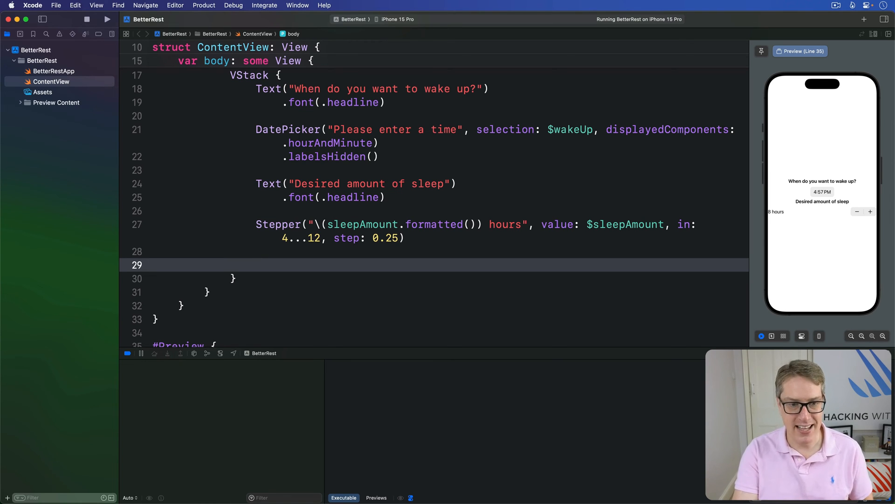
{"action": "type", "text": "Text(\"Daily coffe"}
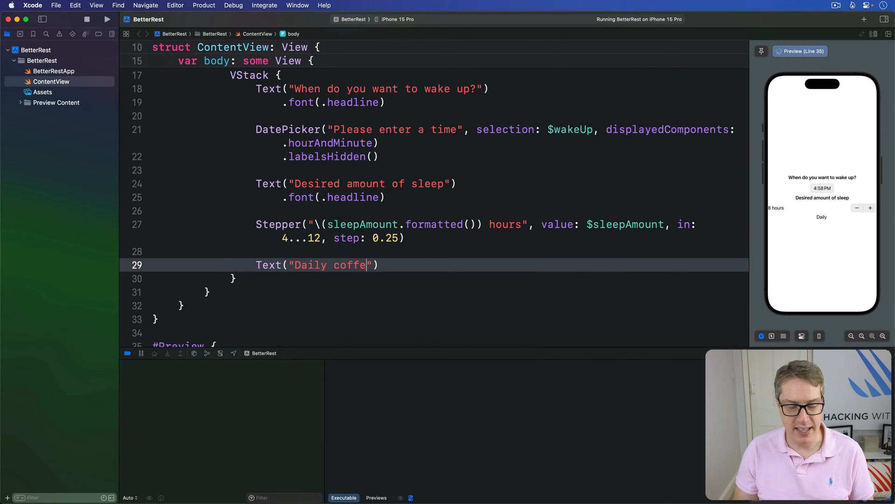
{"action": "type", "text": "e intake"}
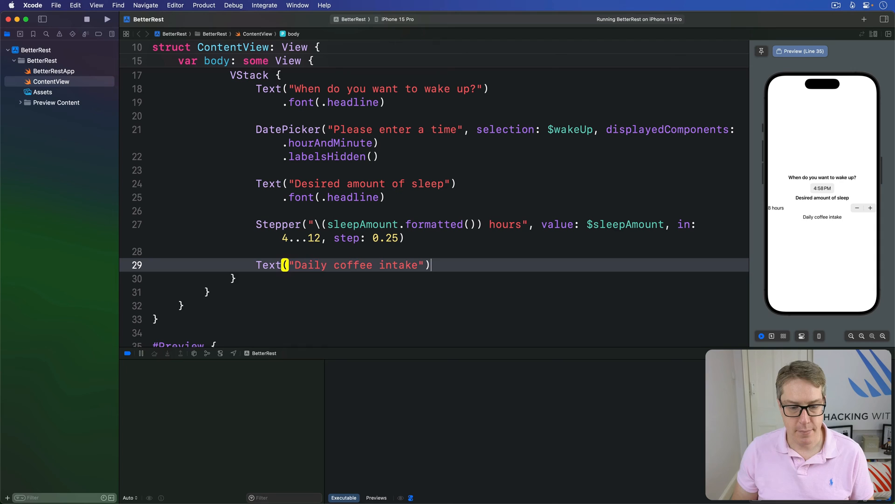
{"action": "type", "text": ".font(.head"}
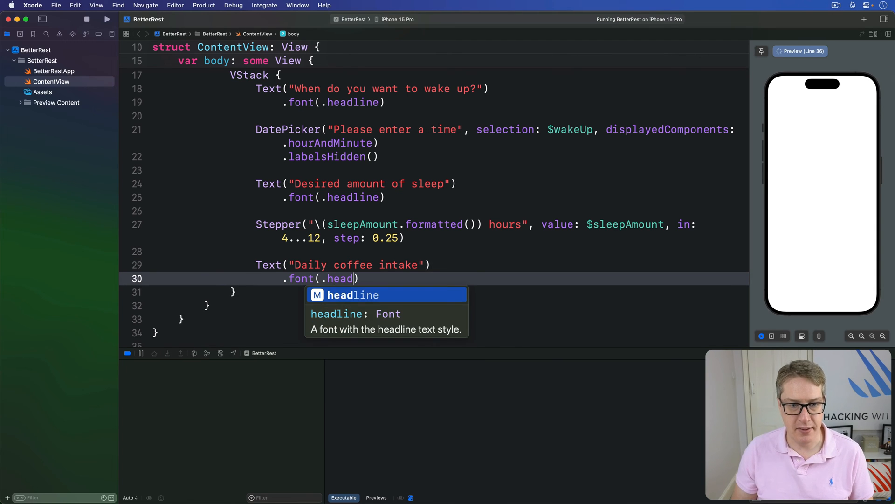
{"action": "key", "text": "Return"}
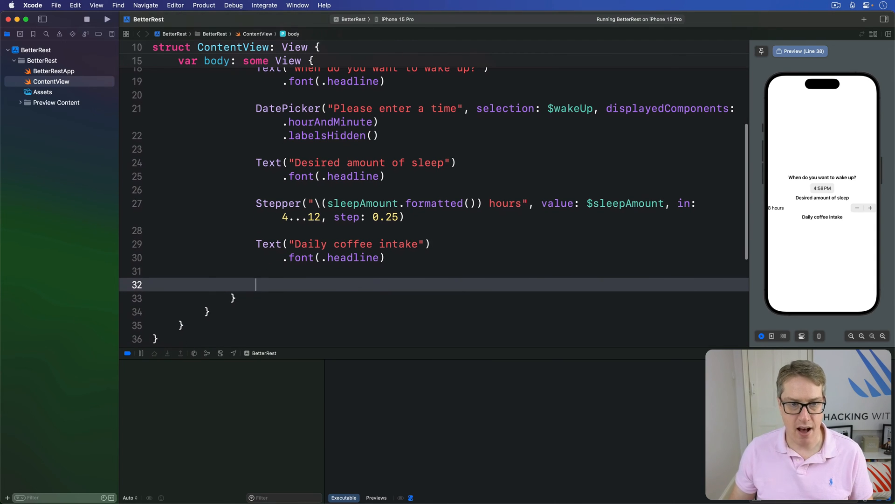
Add a '\(coffeeAmount) cup(s)' Stepper bound to $coffeeAmount, range 1...20
{"action": "type", "text": "Stepper(\"\\("}
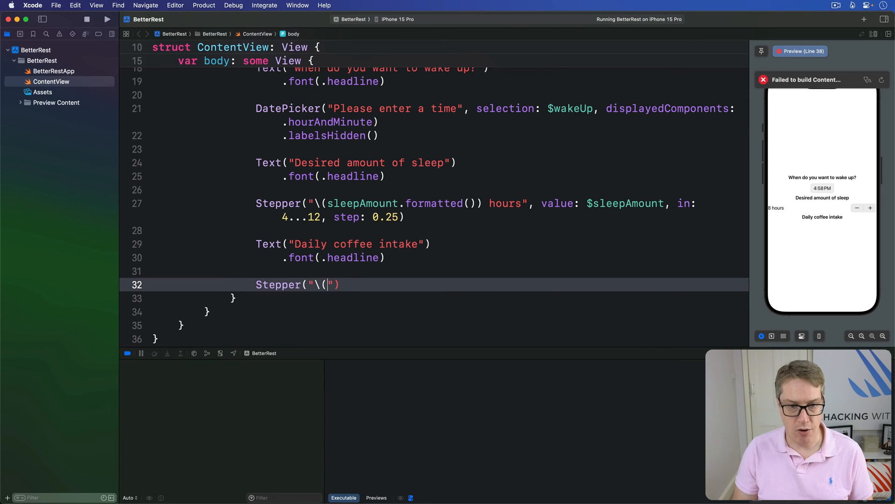
{"action": "type", "text": "coffeeAmount) cup"}
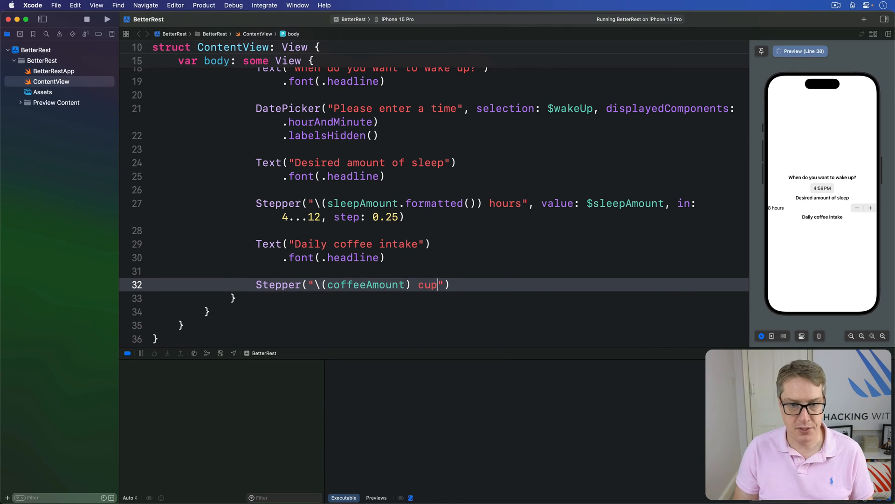
{"action": "type", "text": "(s)"}
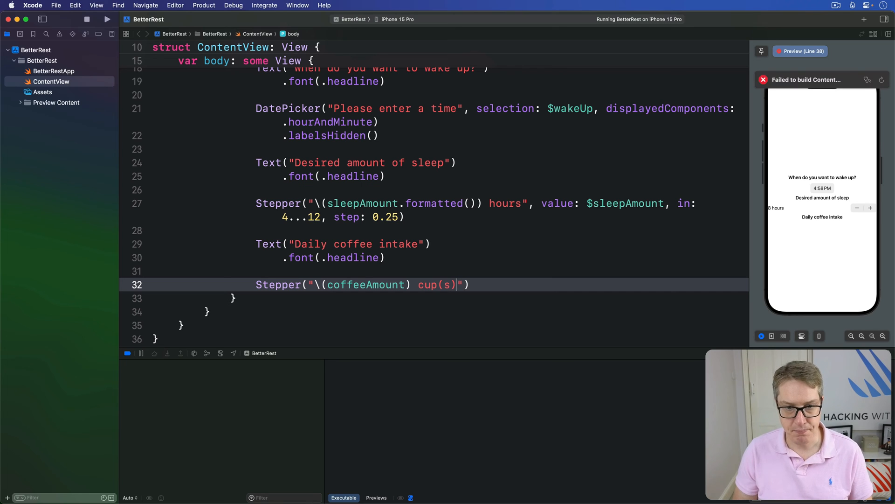
{"action": "type", "text": ","}
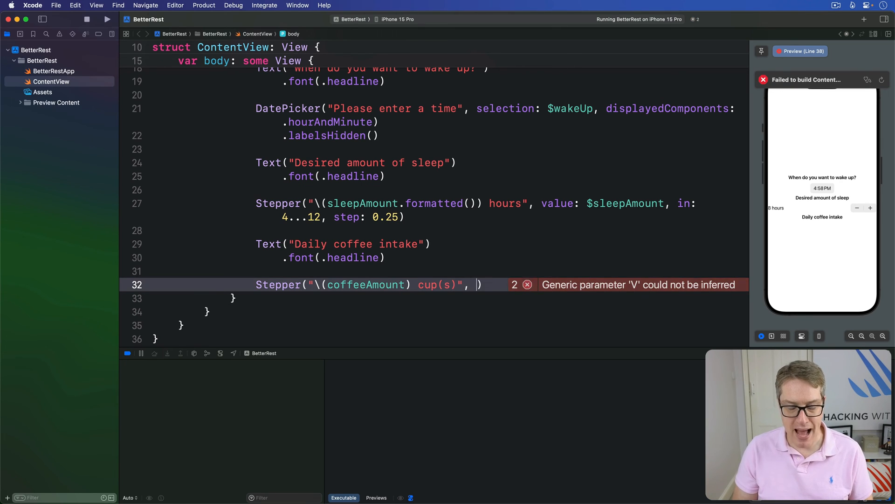
{"action": "type", "text": "value: $coffeeAmount, in"}
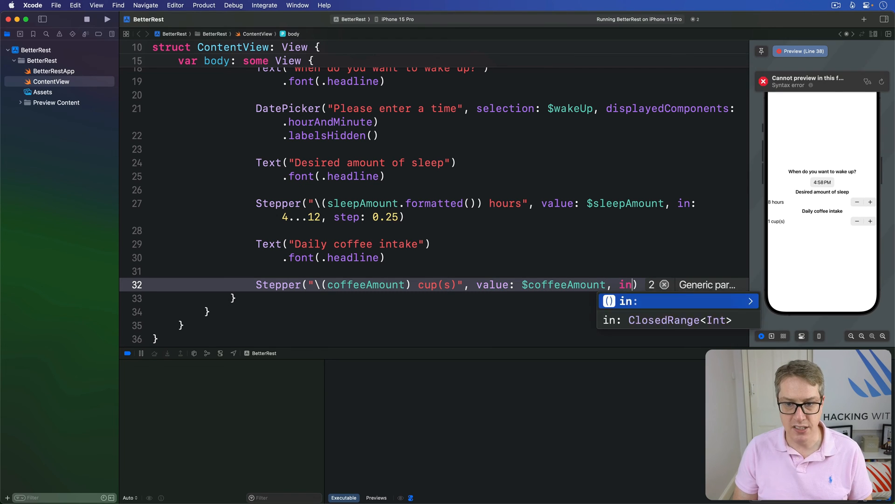
{"action": "type", "text": "1...20"}
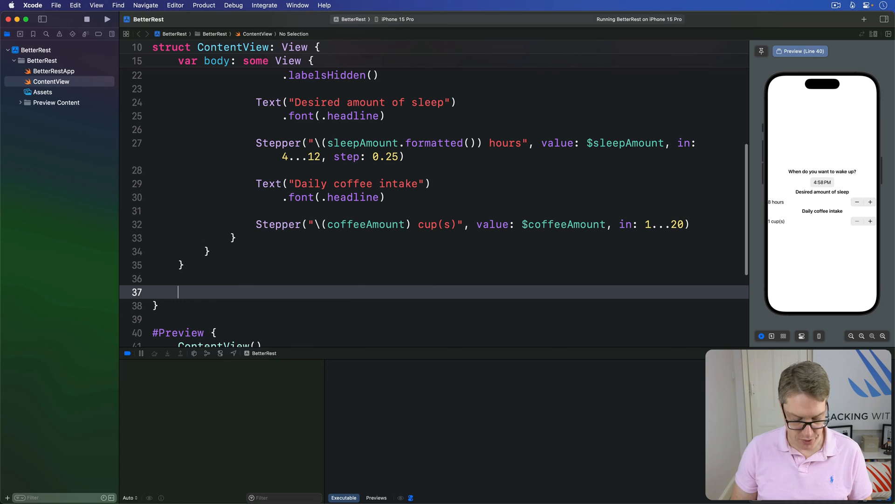
Declare an empty func calculateBedtime() below the body
{"action": "type", "text": "func calculateBed"}
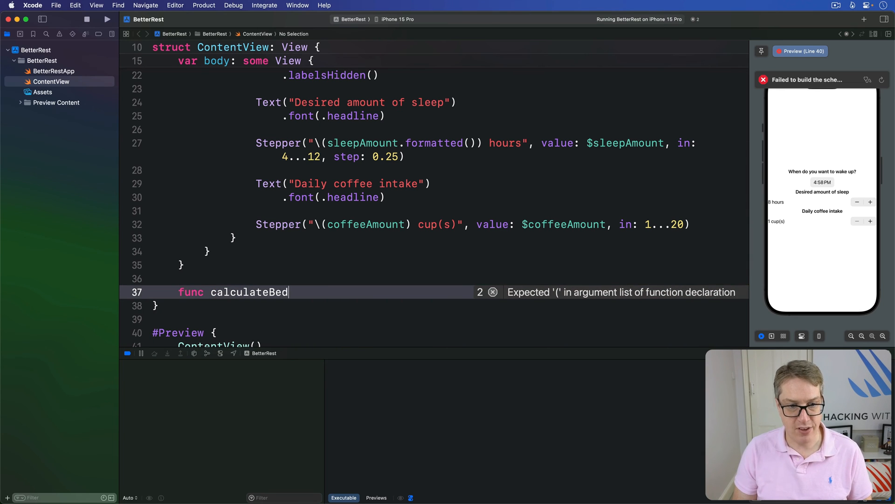
{"action": "type", "text": "time() {"}
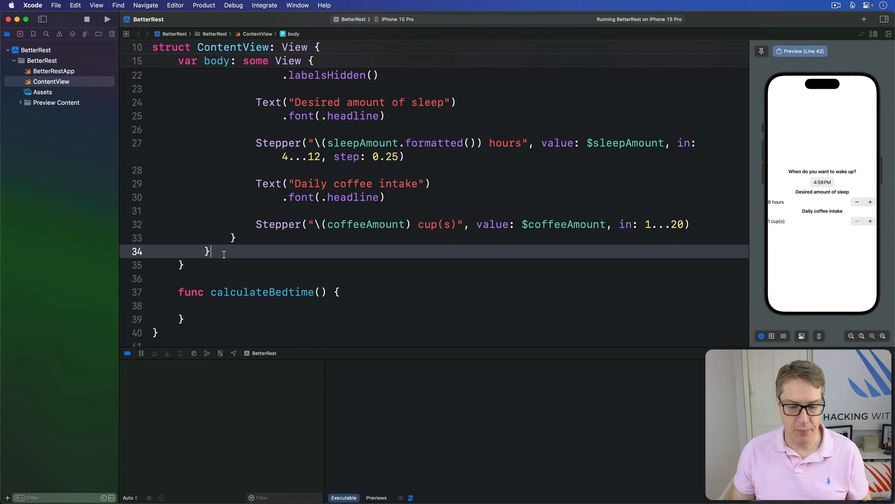
{"action": "type", "text": ".toolbar {"}
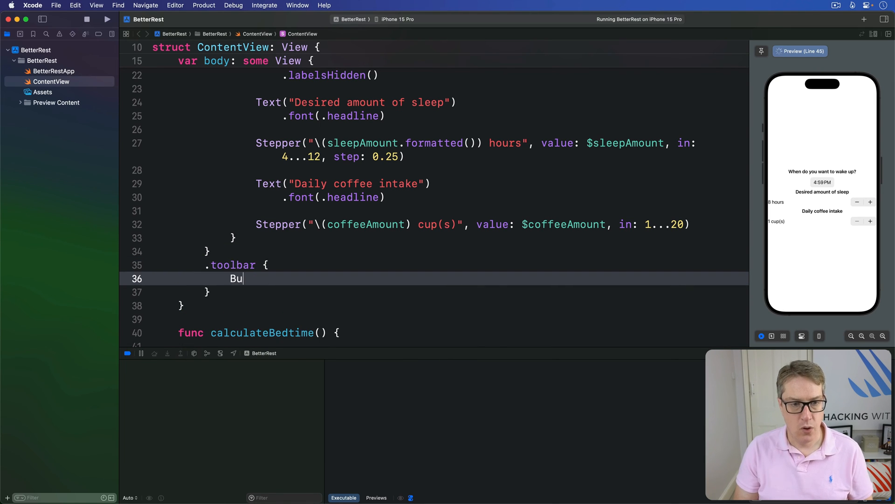
Put a Button("Calculate", action: calculateBedtime) inside the .toolbar modifier
{"action": "type", "text": "tton(\"Calculate\")"}
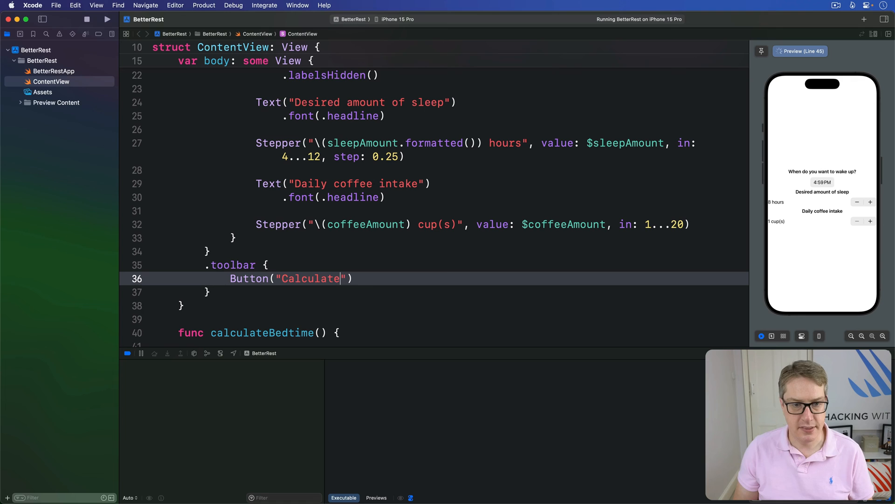
{"action": "type", "text": ", action: cal"}
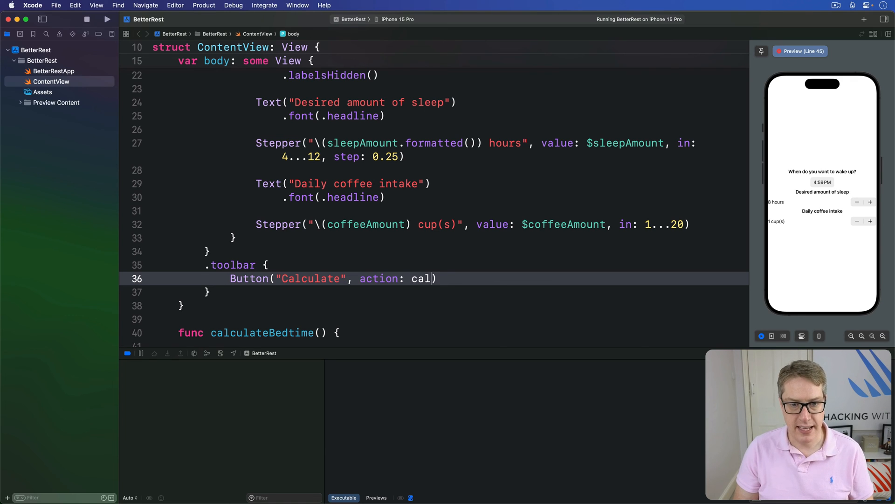
{"action": "type", "text": "culateBedtime"}
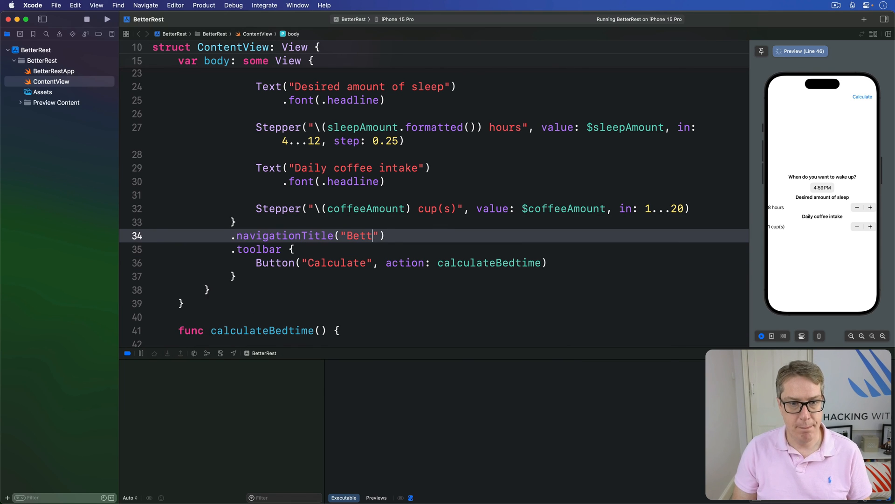
Set .navigationTitle("BetterRest") above the toolbar modifier
{"action": "type", "text": "erRest"}
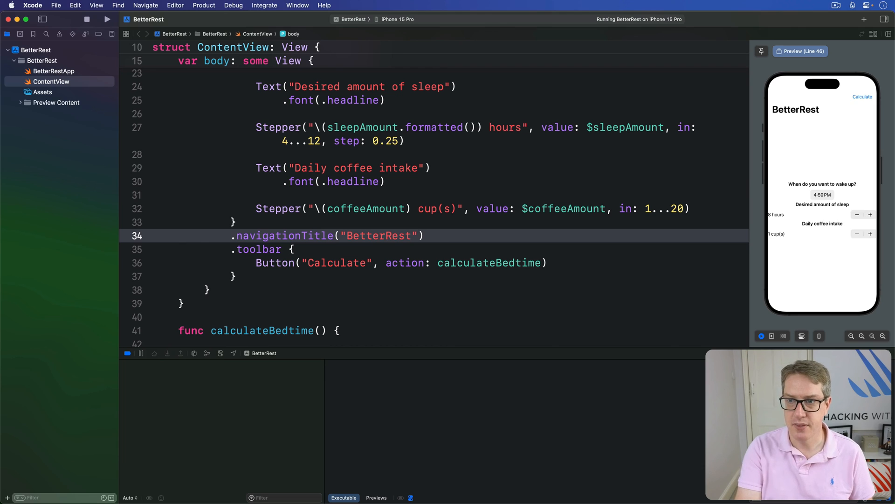